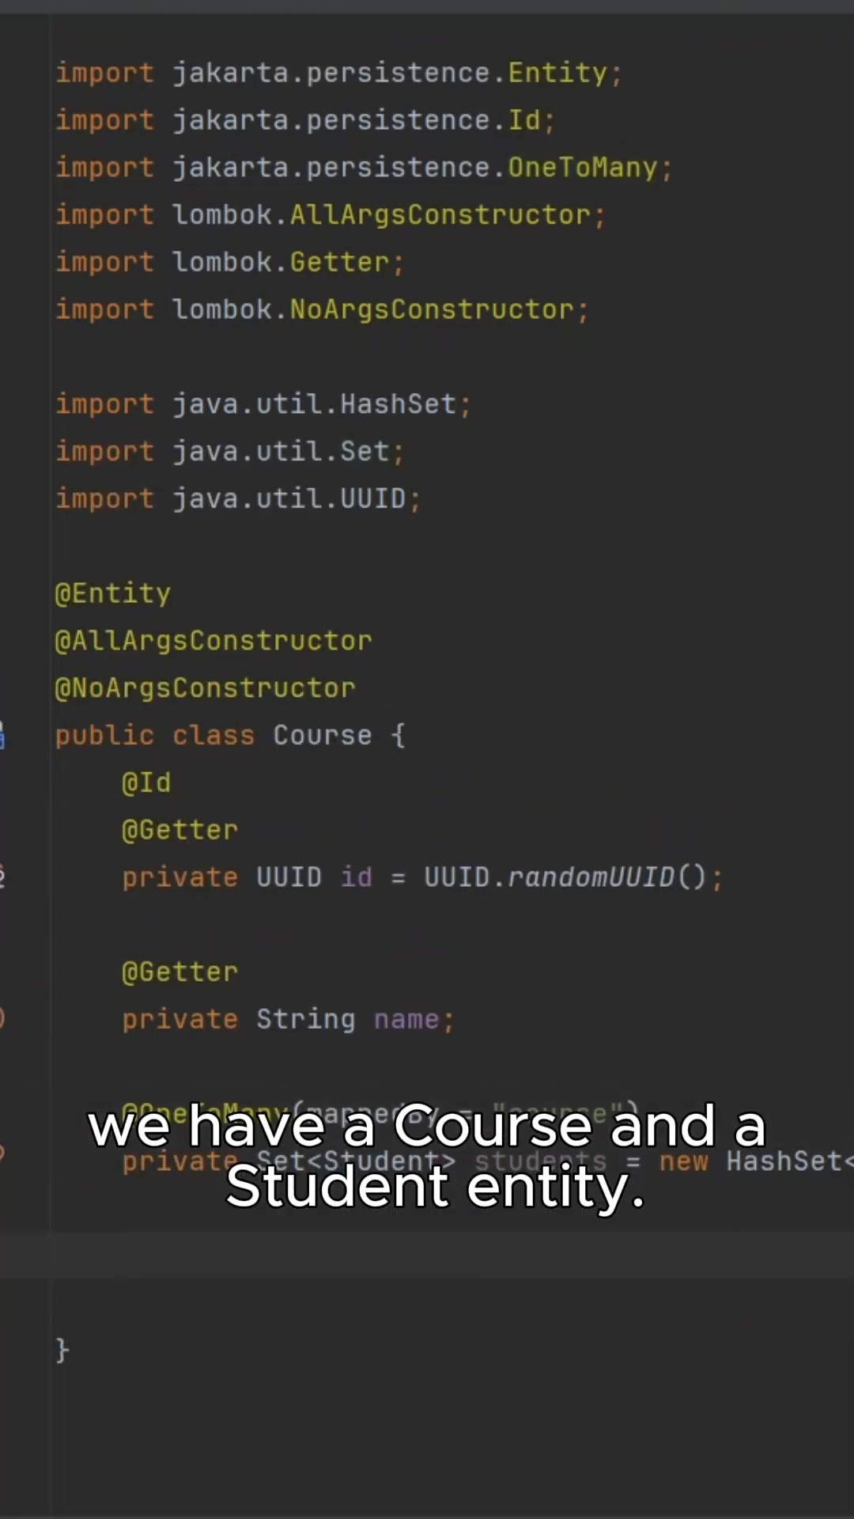
Add the comment that 2 courses result in N+1 (3) queries under the SQL selects.
scroll("down", 3)
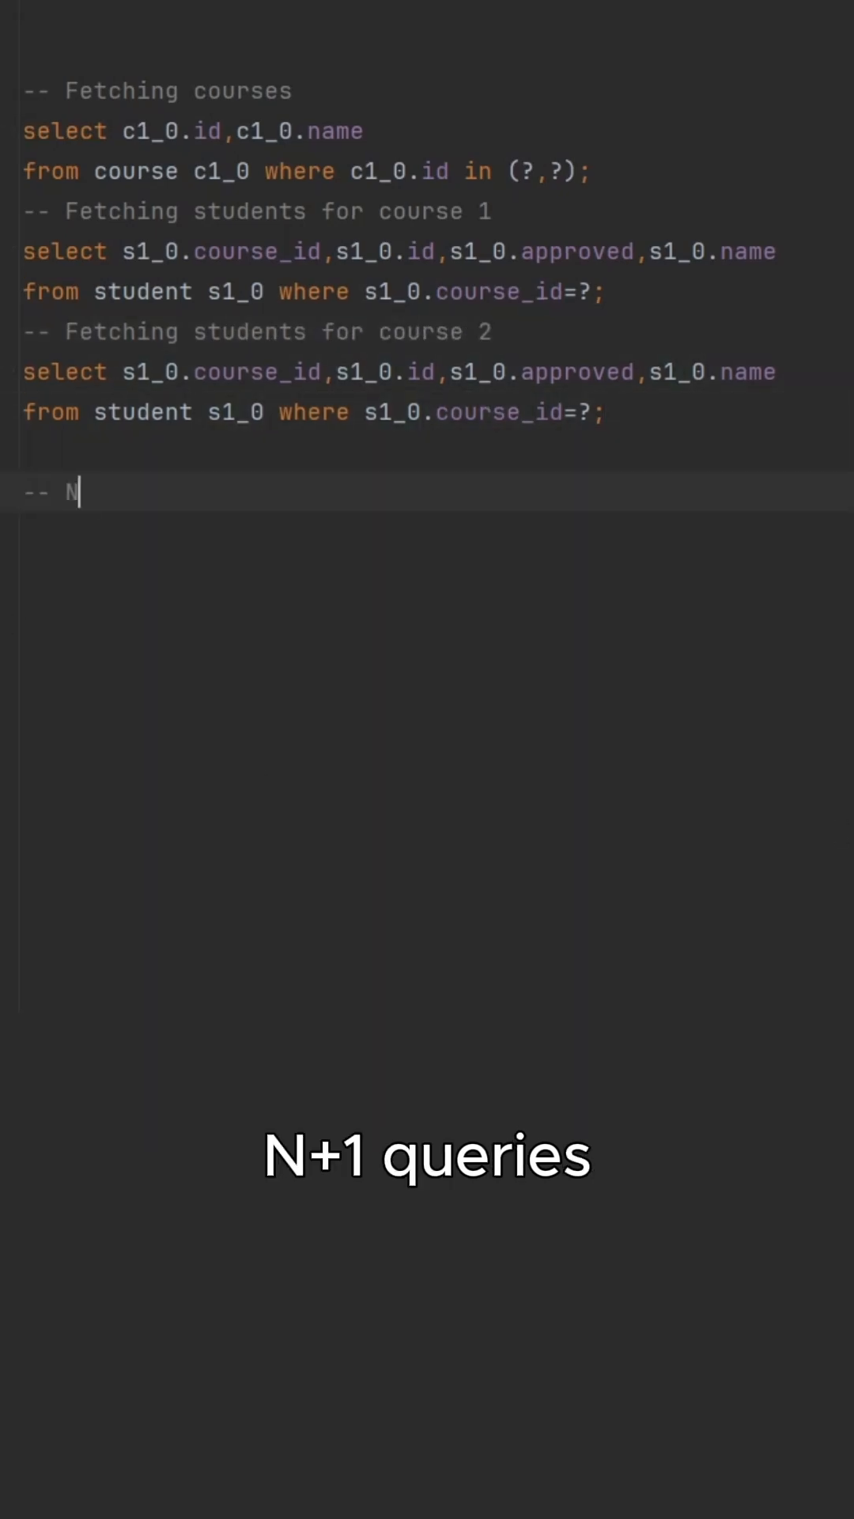
type("(2) courses =")
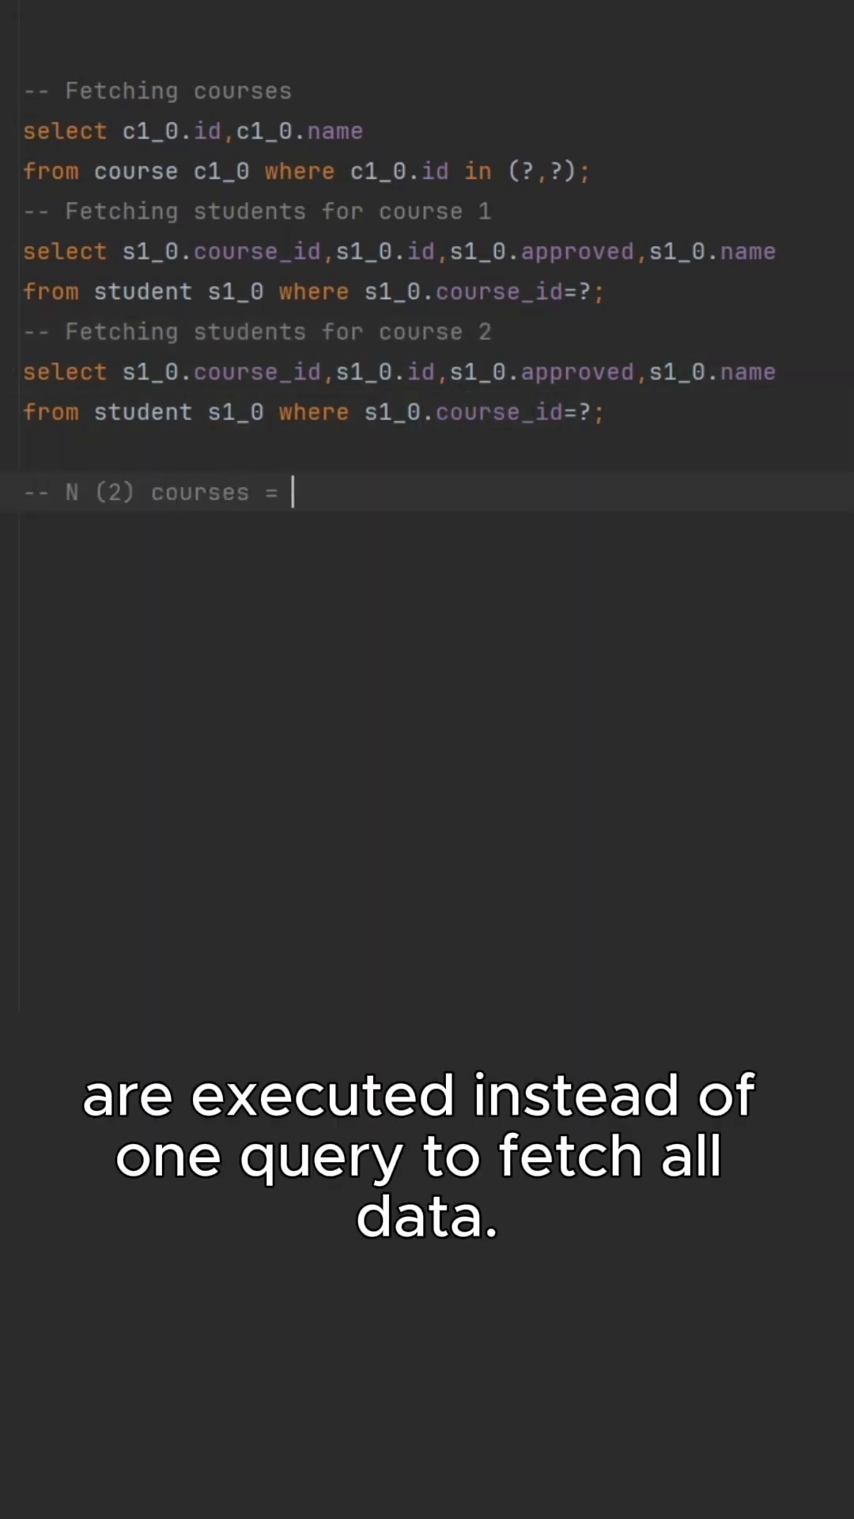
type("N+1 (3) queries!")
type("@Entity")
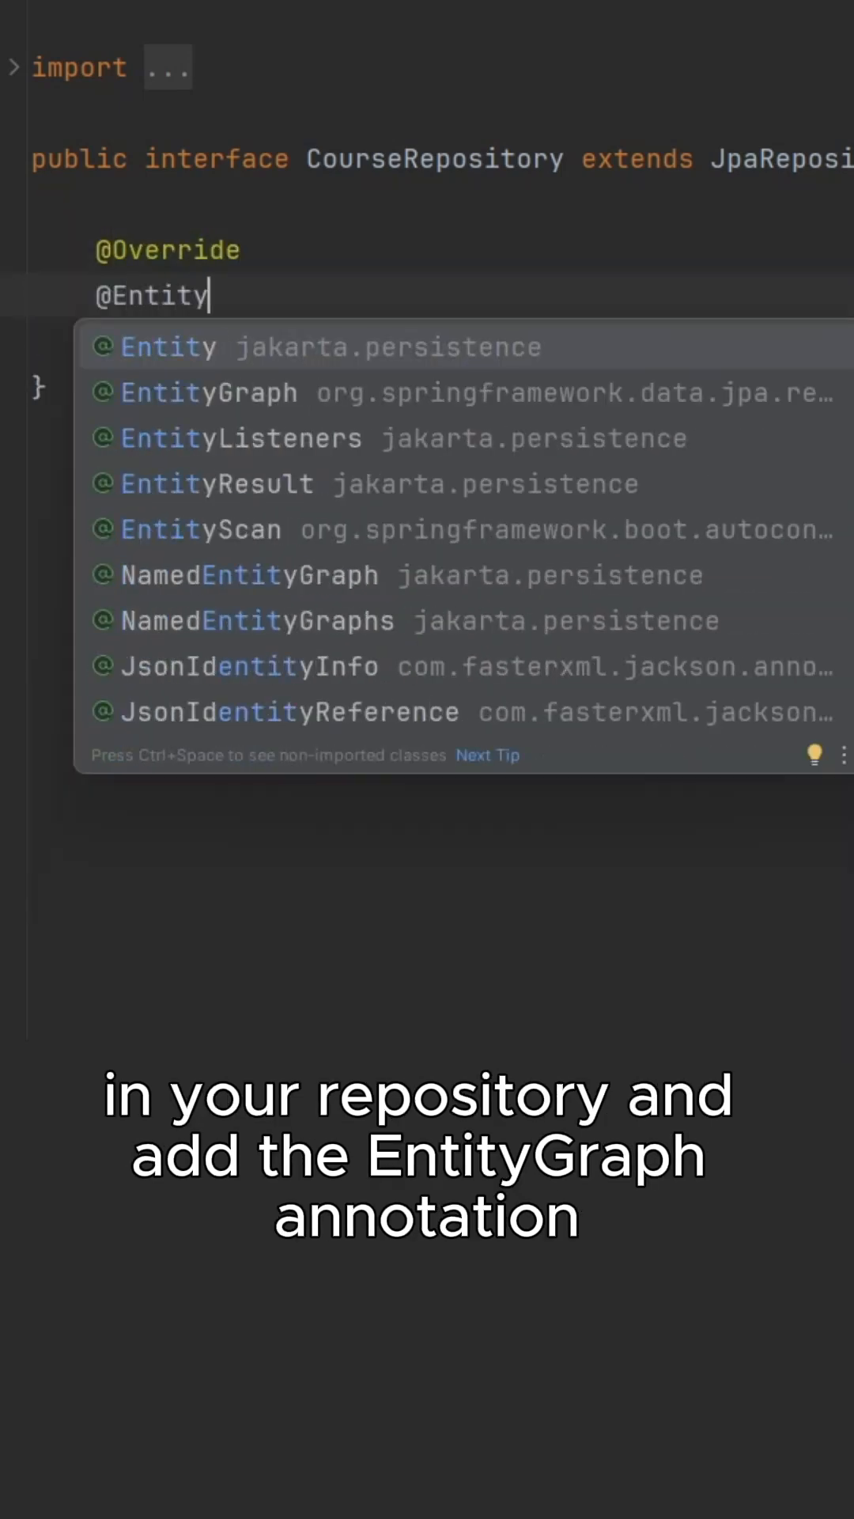
left_click(209, 393)
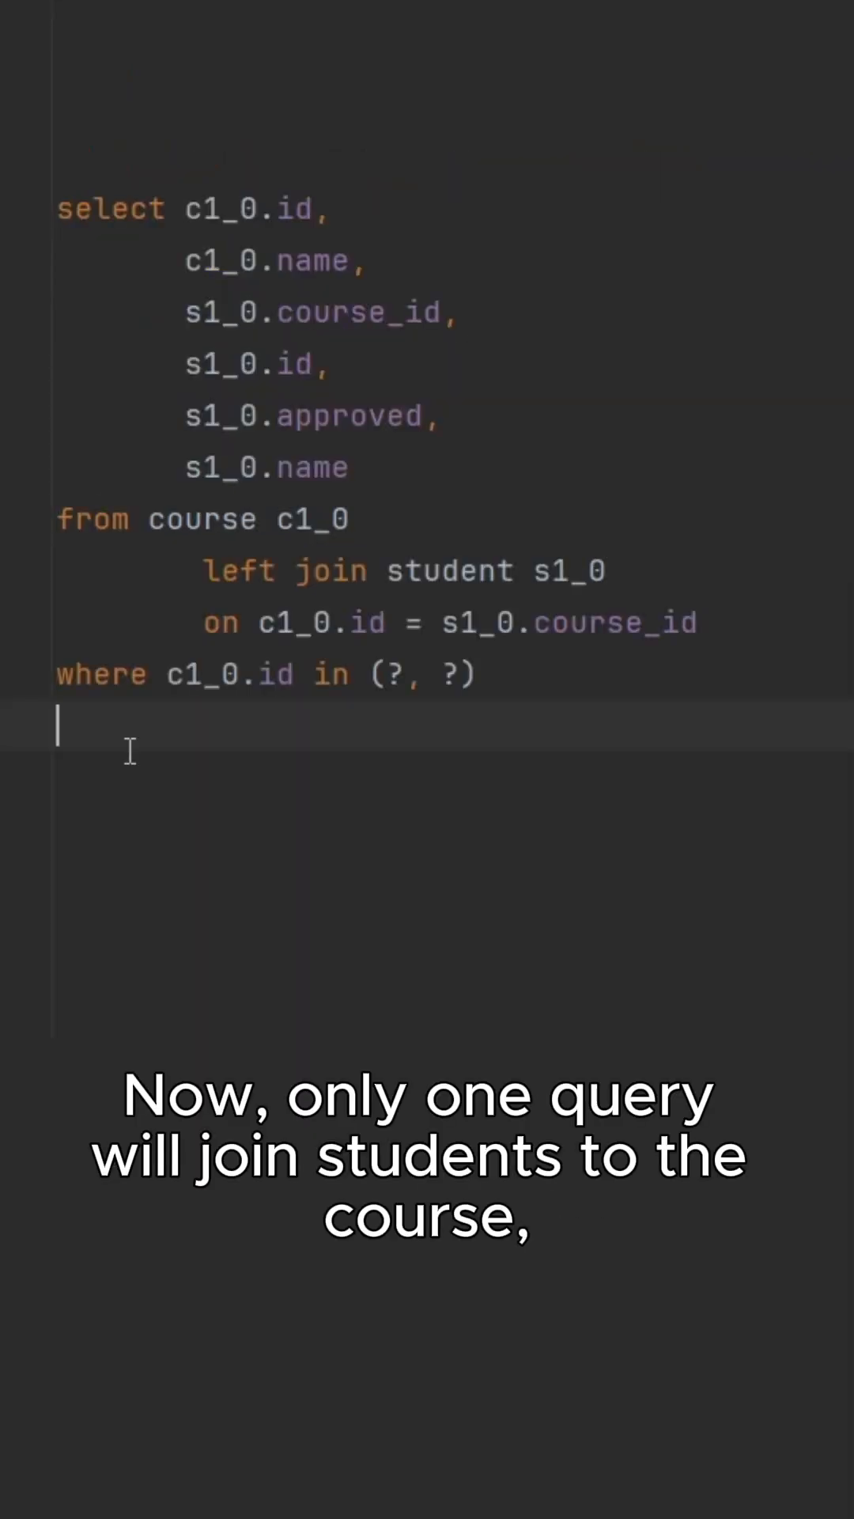
Comment the joined select as a single query fetching all the data, plus 'Like & Subscribe'.
type("-- Single query that fec")
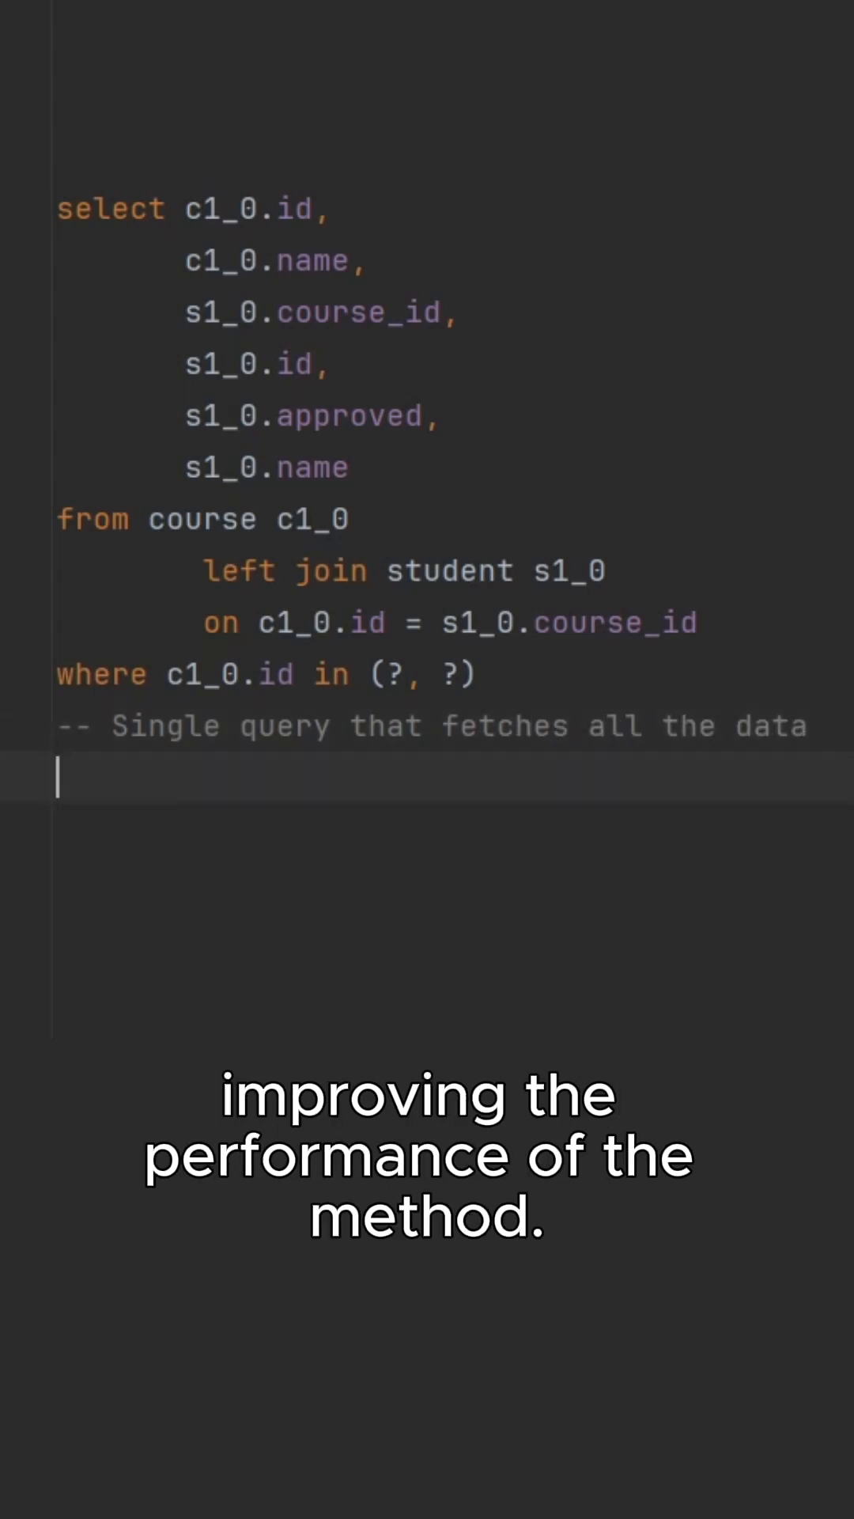
type("-- Like & Subscribe")
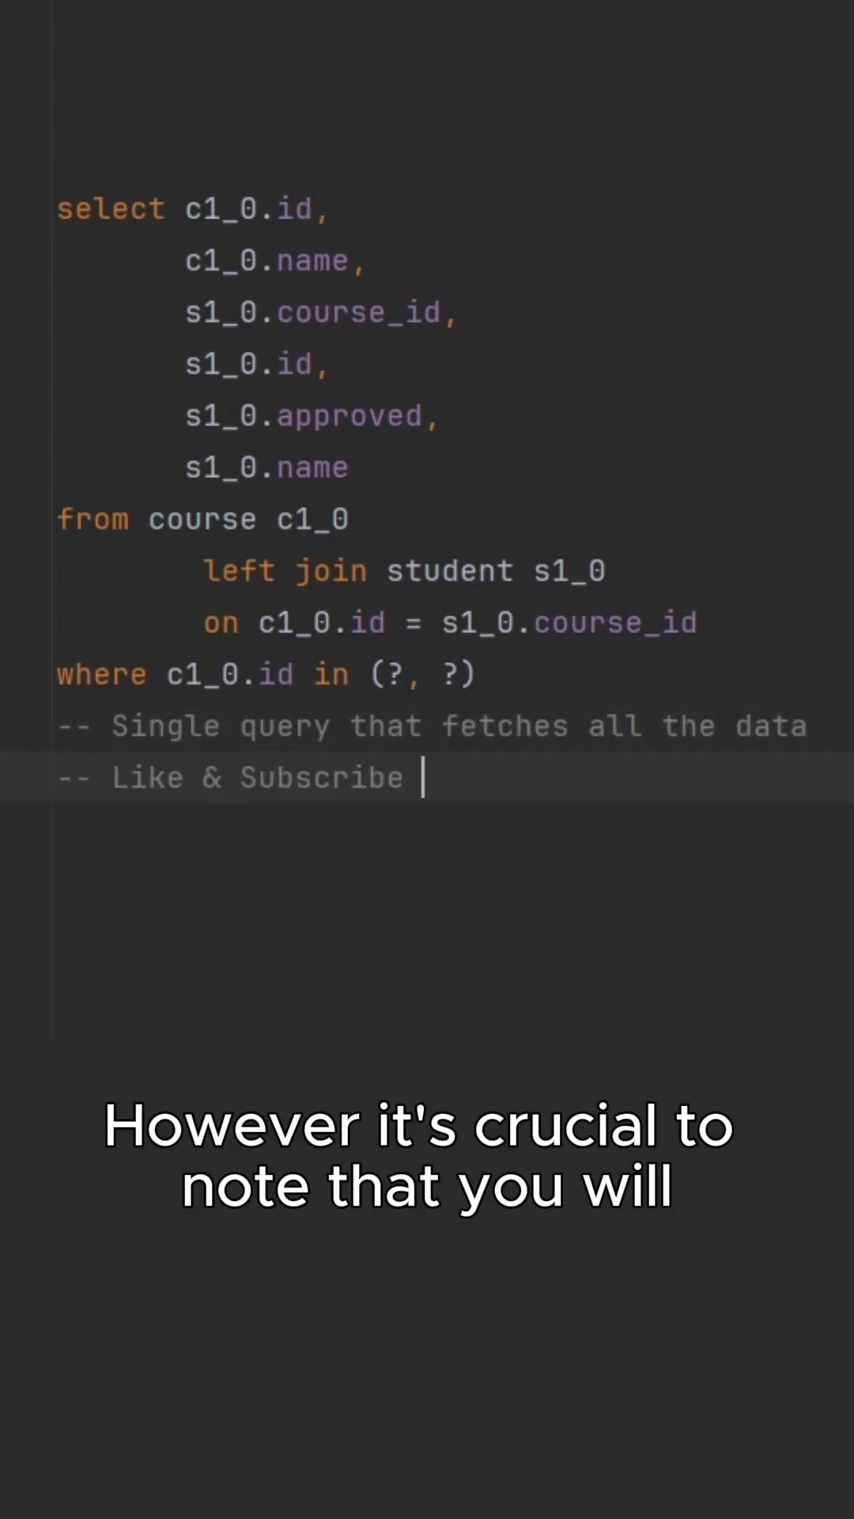